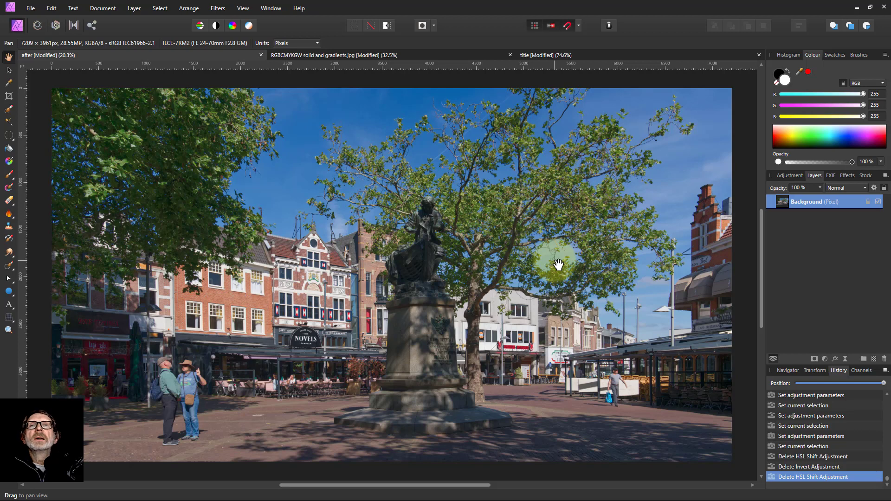
mouse_move(557, 262)
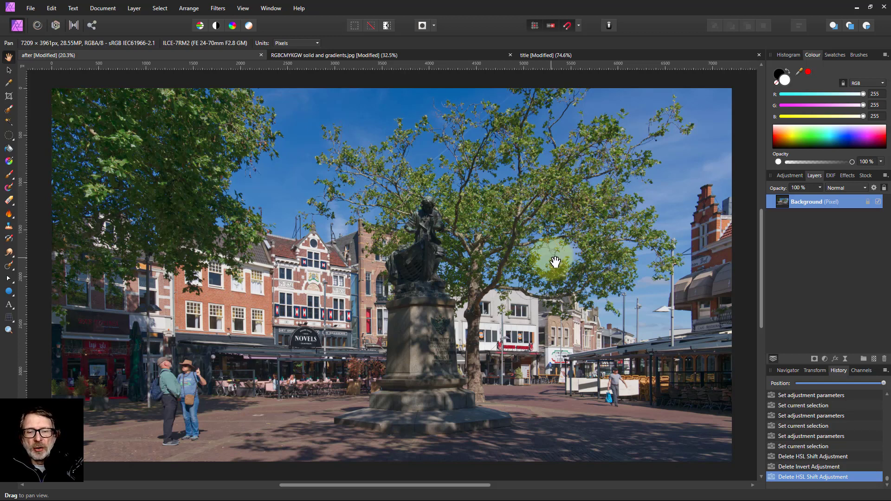
mouse_move(533, 260)
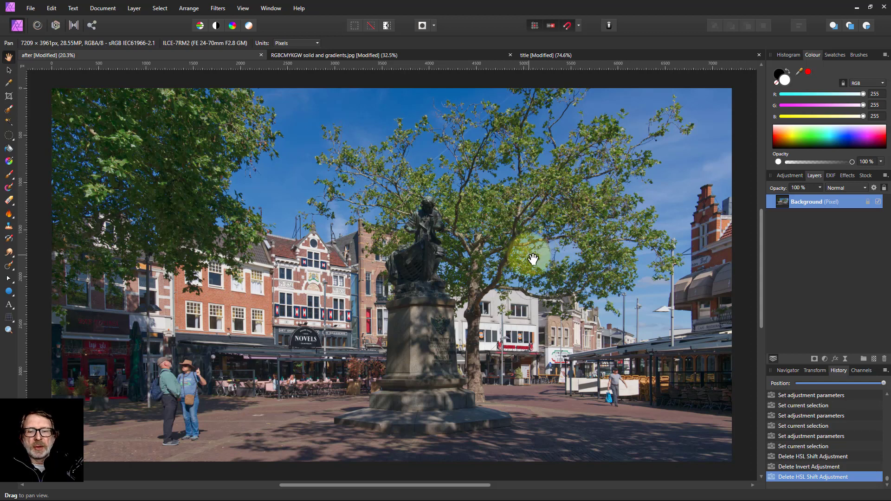
mouse_move(537, 262)
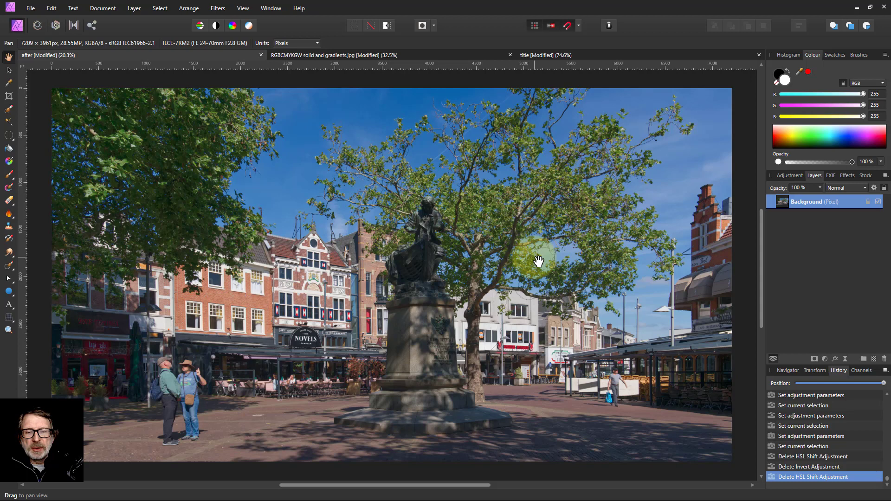
mouse_move(544, 271)
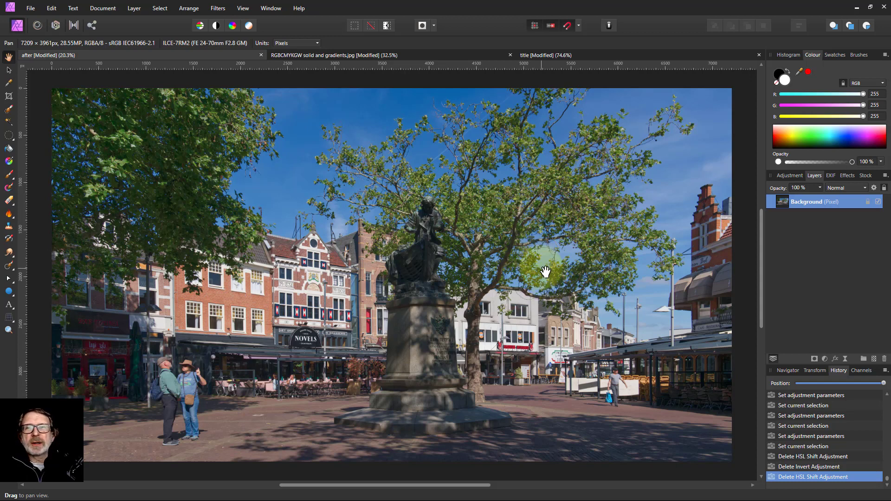
mouse_move(605, 268)
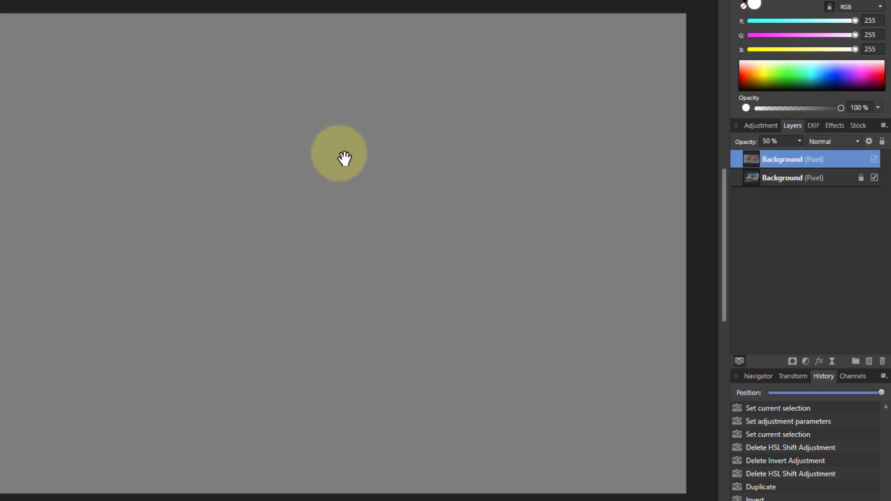
mouse_move(622, 188)
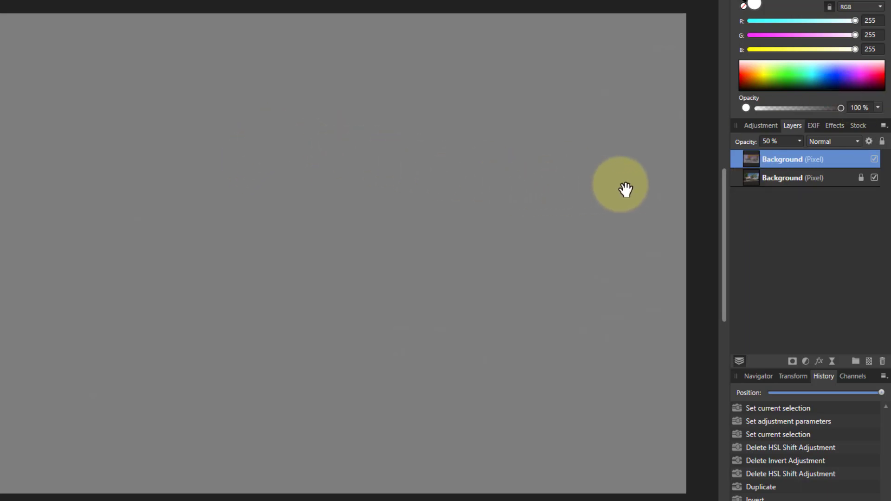
Change the inverted duplicate layer's blend mode to Colour
click(830, 141)
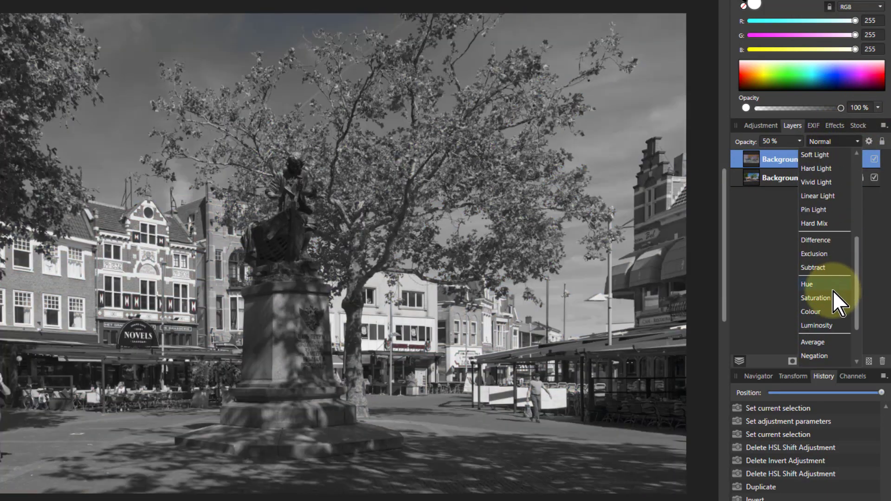
click(810, 311)
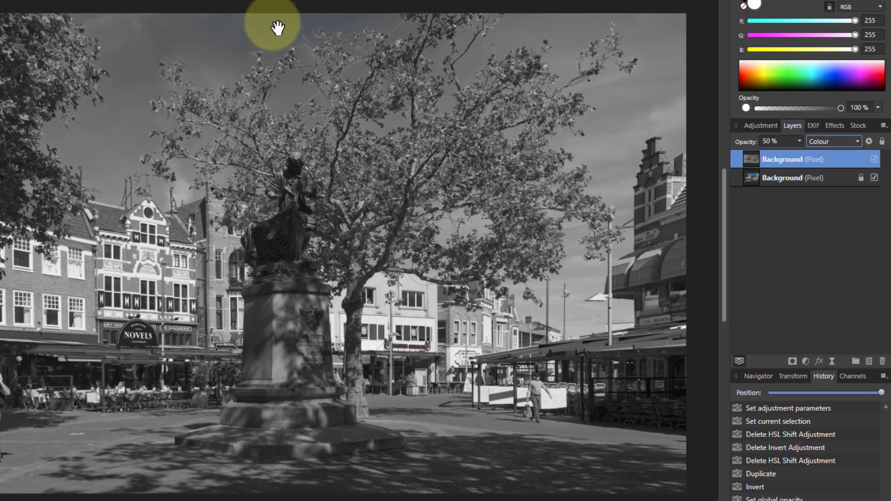
mouse_move(727, 284)
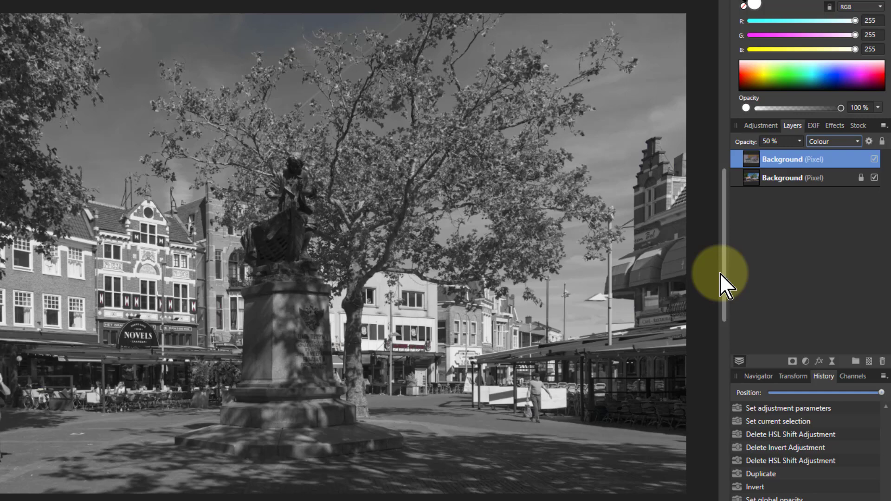
mouse_move(727, 267)
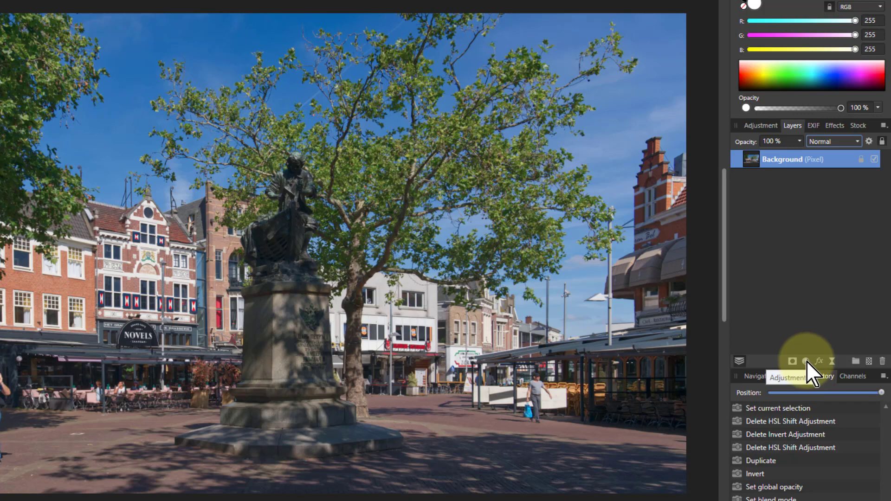
Add an Invert adjustment with 50% opacity and Colour blend mode
click(791, 361)
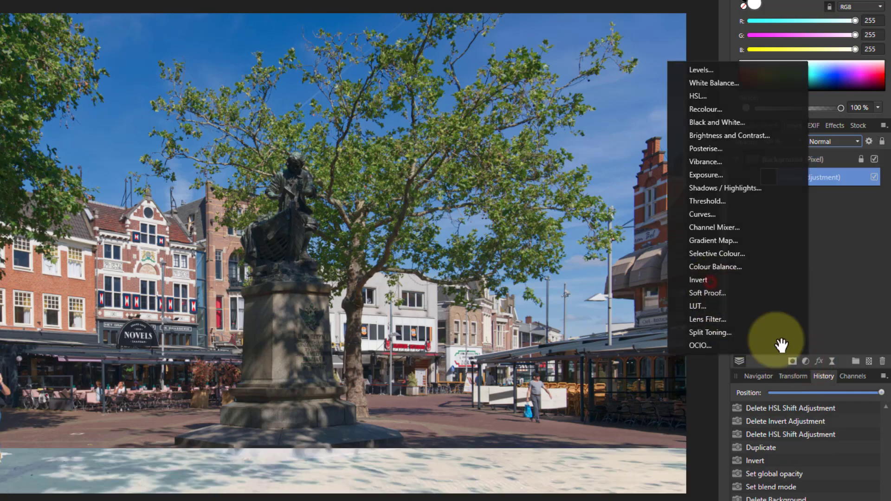
click(698, 279)
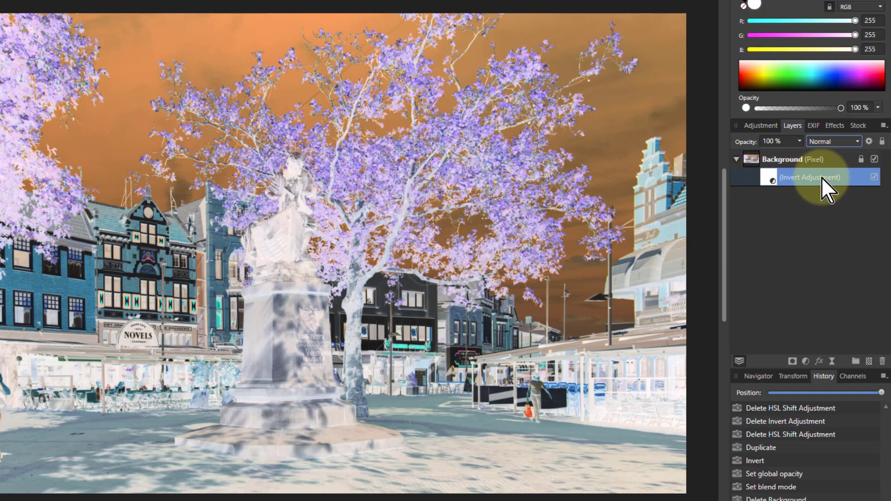
mouse_move(804, 184)
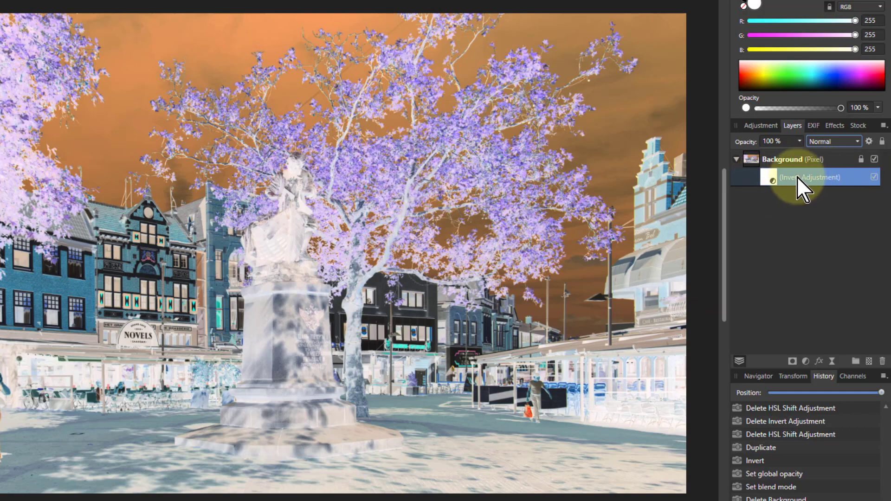
click(770, 141)
text(50)
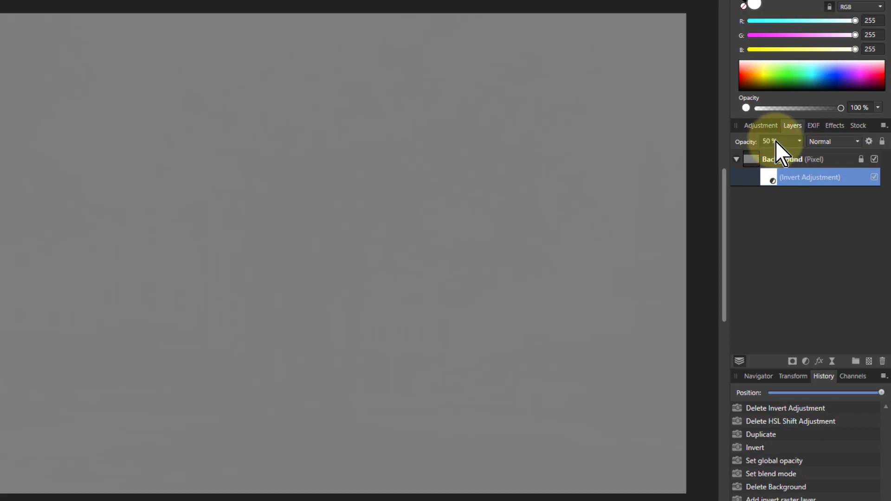
click(831, 142)
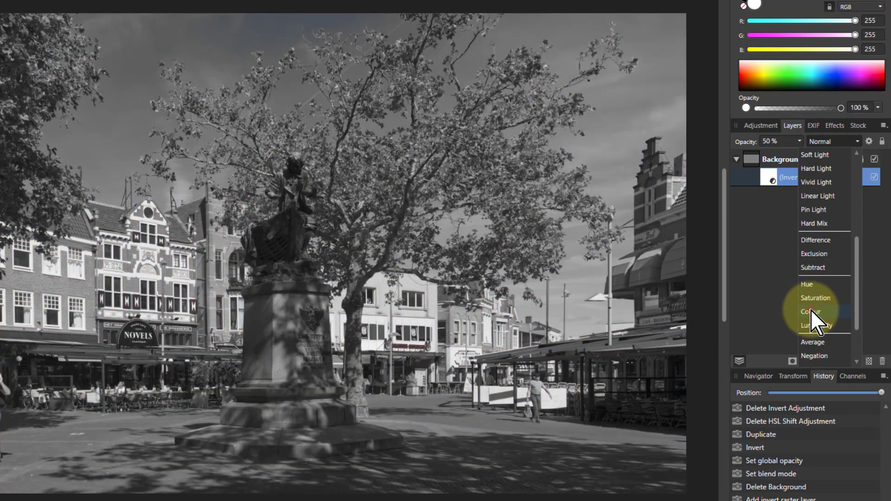
click(810, 311)
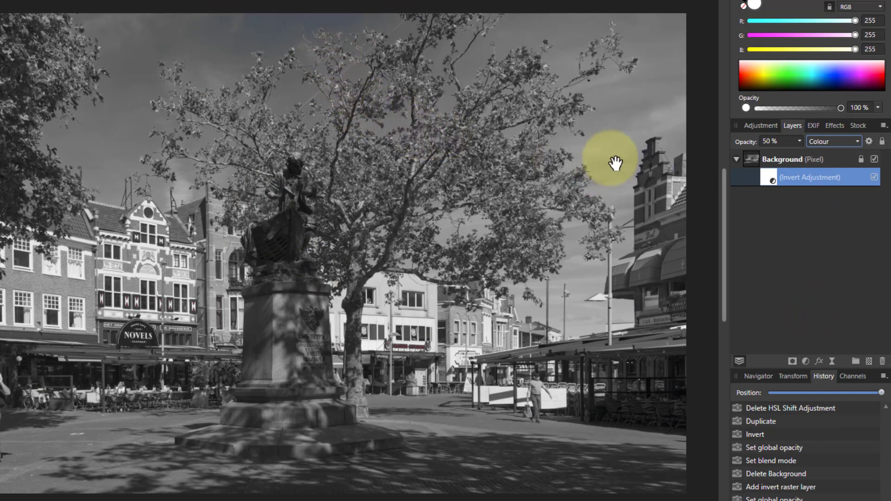
mouse_move(287, 59)
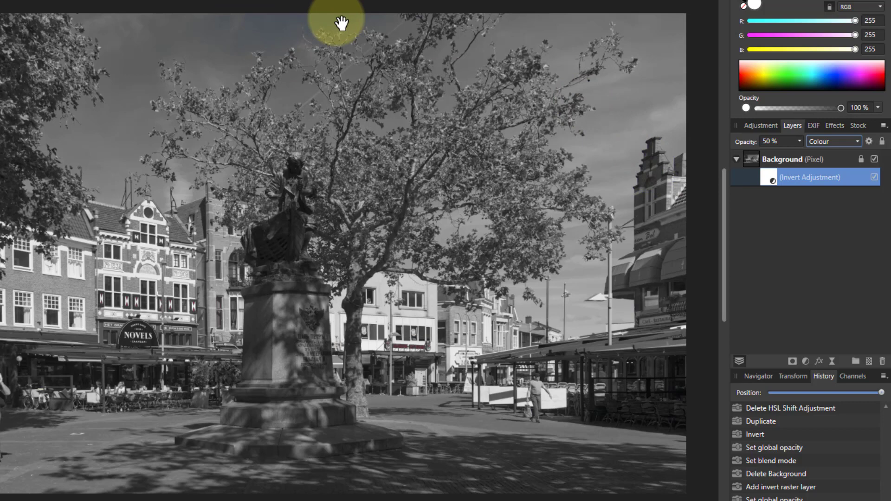
mouse_move(676, 153)
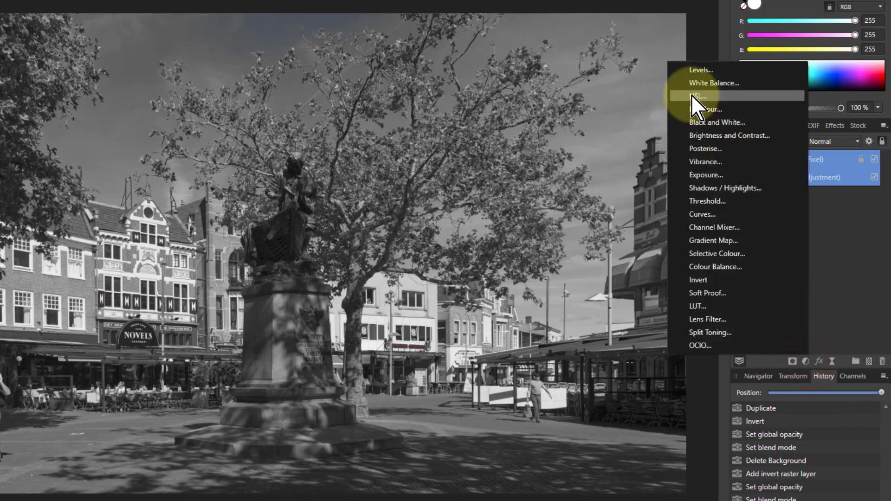
Add HSL Shift adjustments above and below the Invert adjustment
click(700, 96)
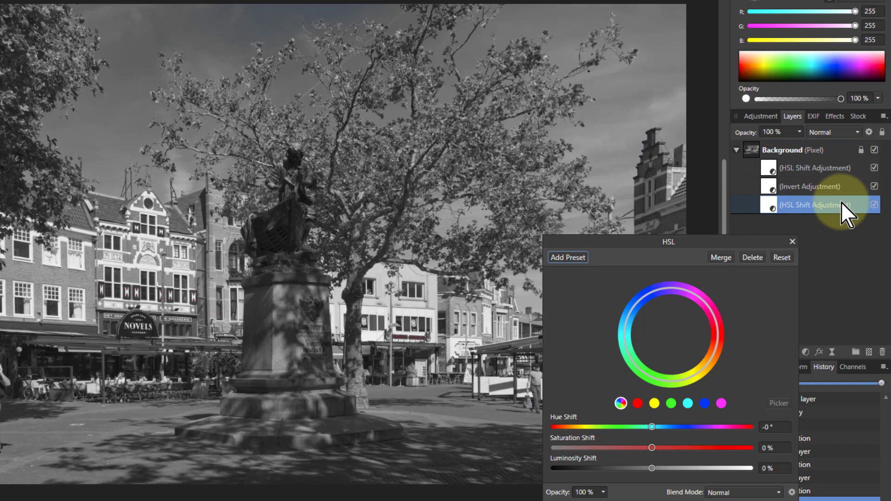
mouse_move(835, 191)
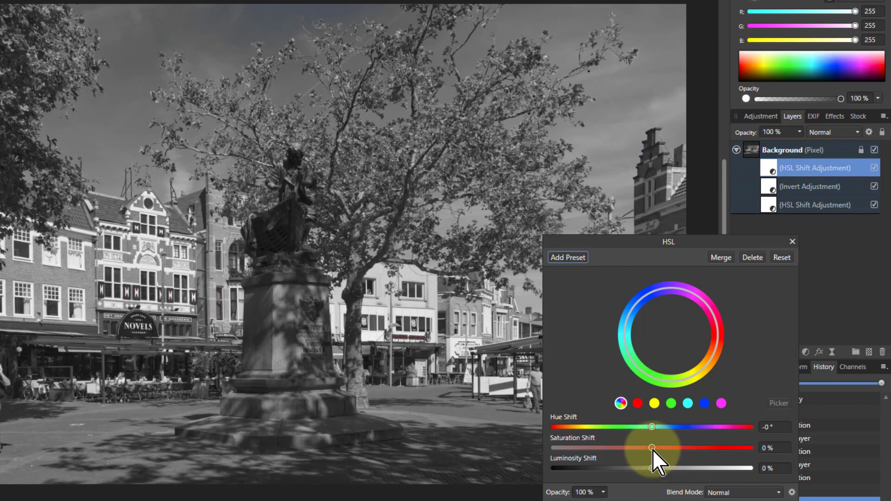
Drag the top HSL Shift saturation to -100%, comparing briefly before settling
drag(652, 448, 554, 448)
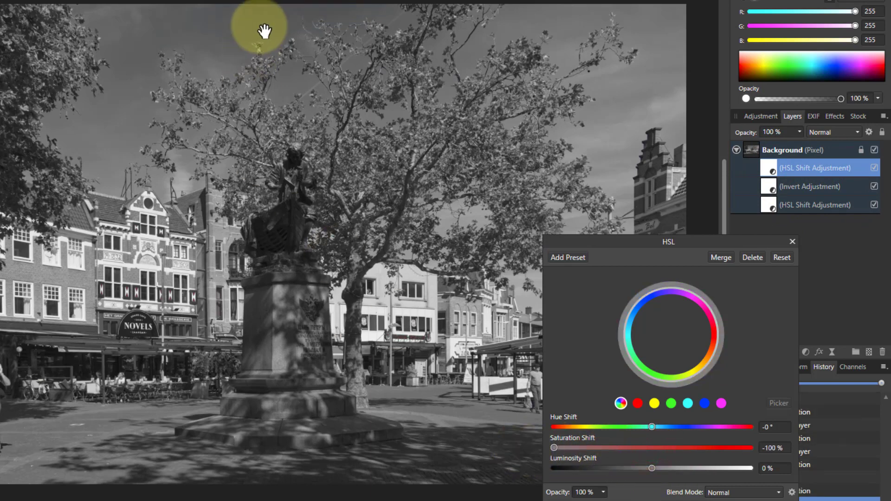
mouse_move(560, 454)
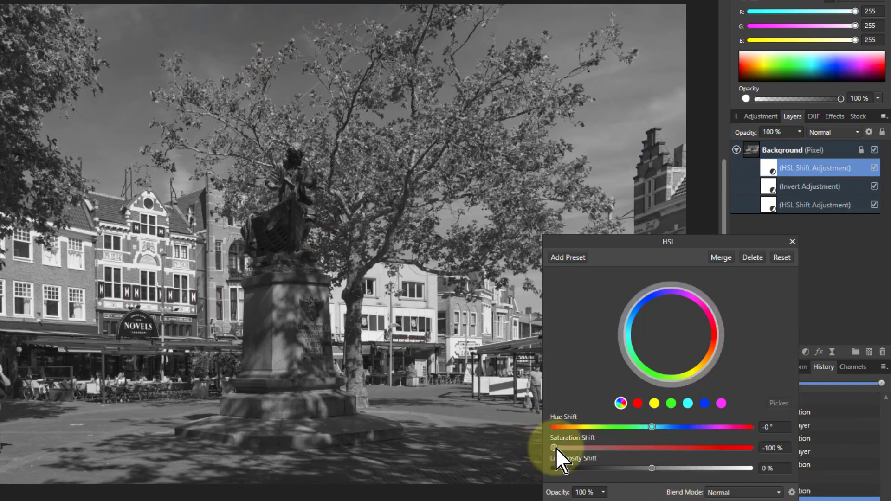
drag(556, 447, 559, 447)
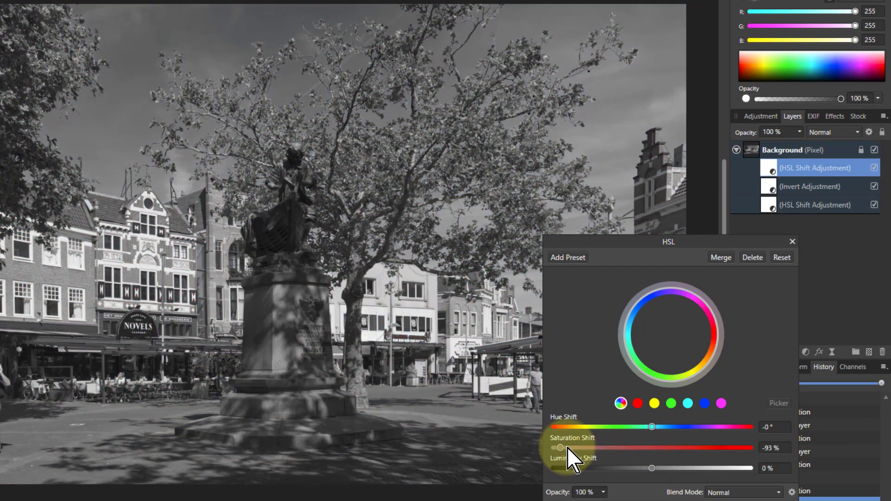
drag(559, 447, 554, 448)
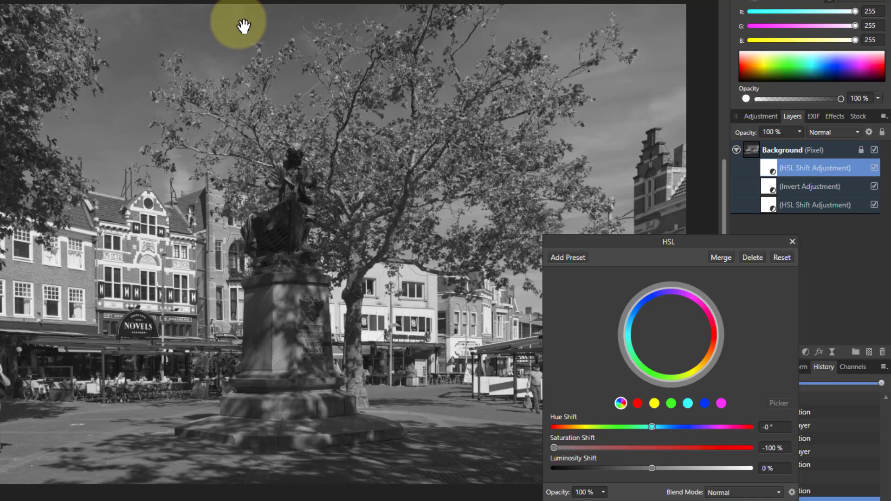
mouse_move(557, 449)
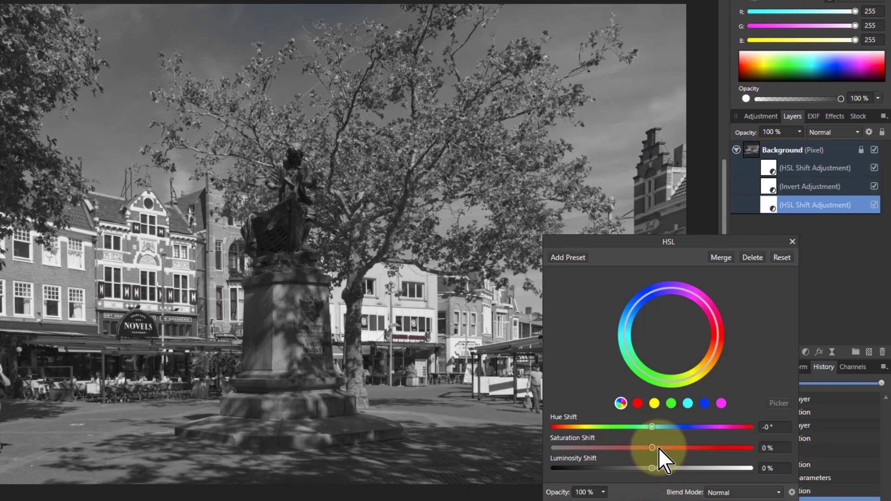
Sweep the lower HSL saturation up to +100%, down to -100%, then back to 0%
drag(652, 448, 729, 447)
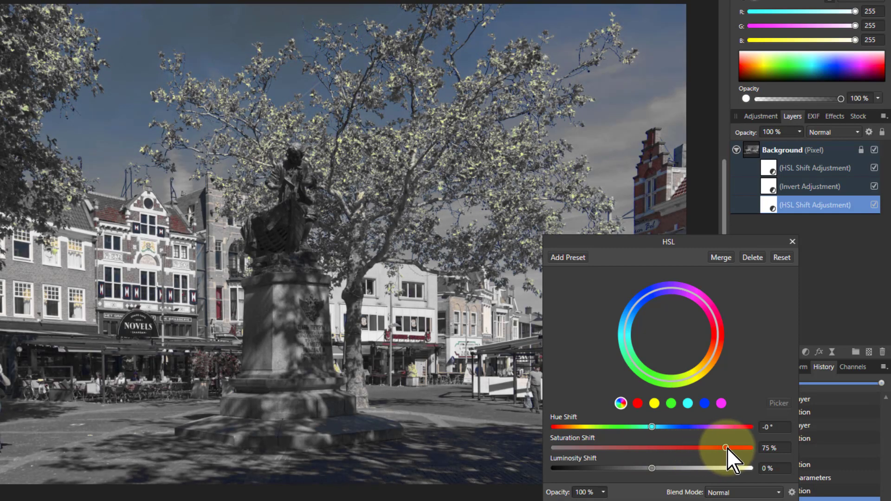
drag(733, 447, 742, 448)
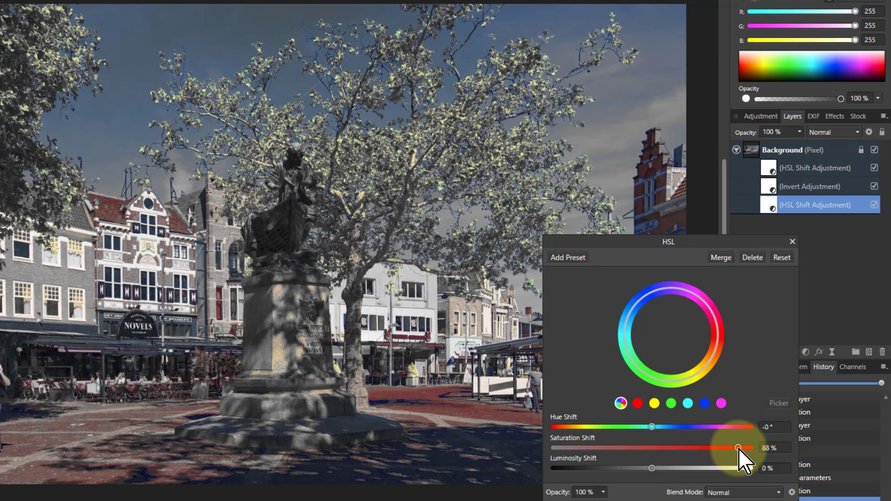
drag(738, 448, 749, 447)
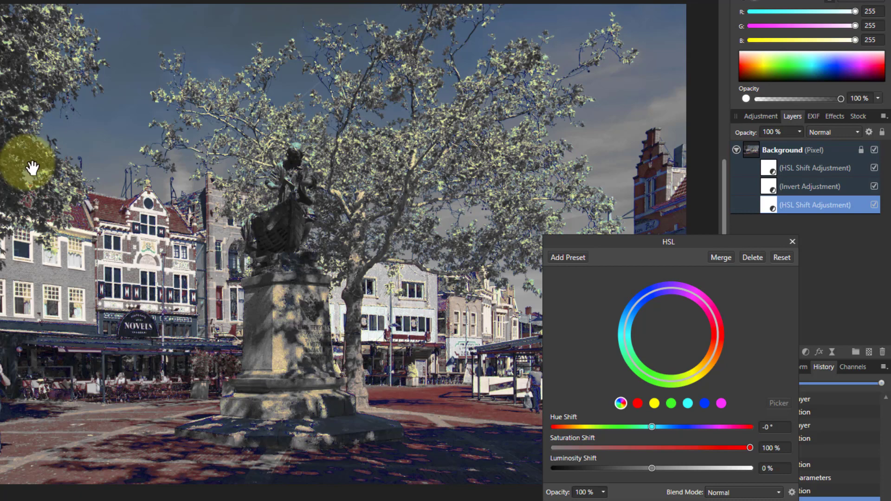
mouse_move(656, 452)
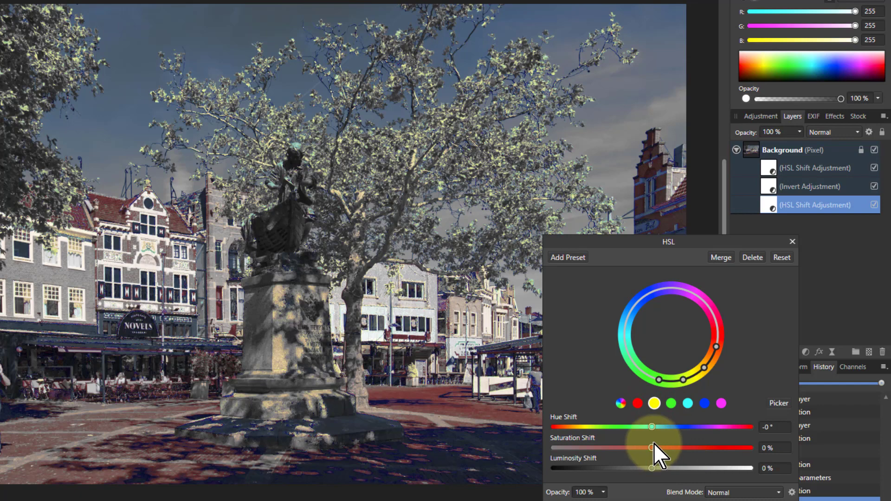
drag(650, 448, 553, 448)
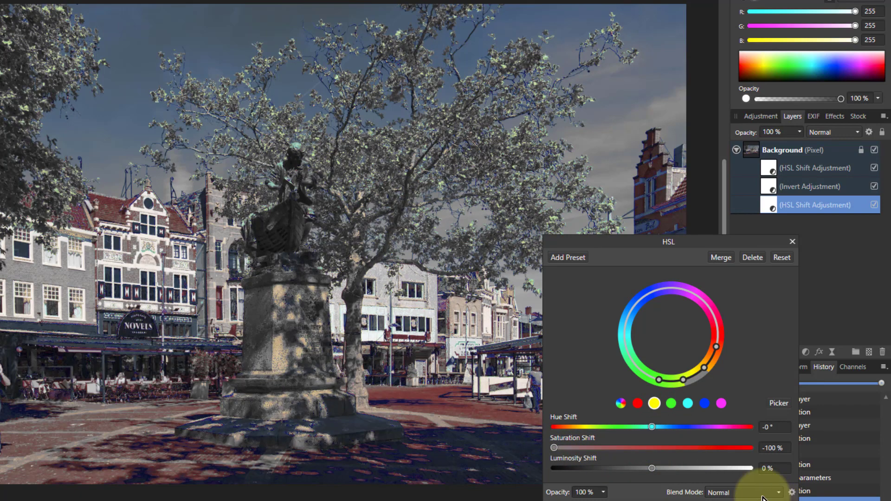
drag(554, 447, 651, 447)
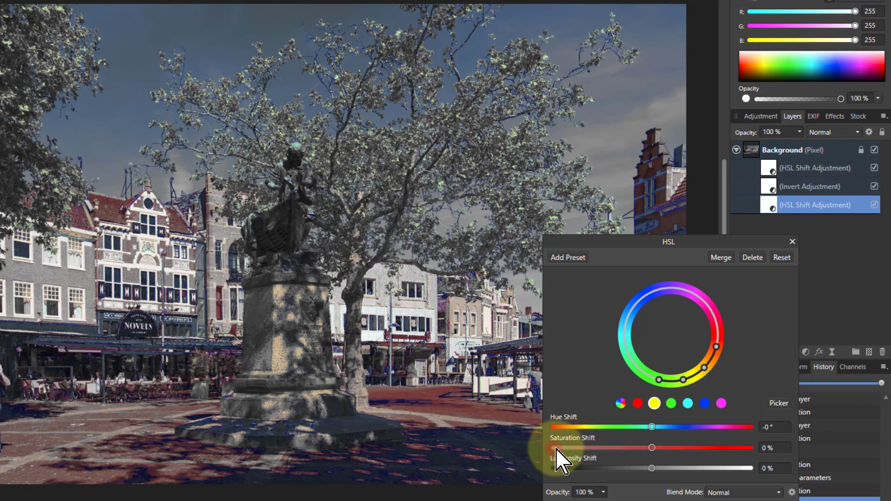
drag(652, 447, 751, 448)
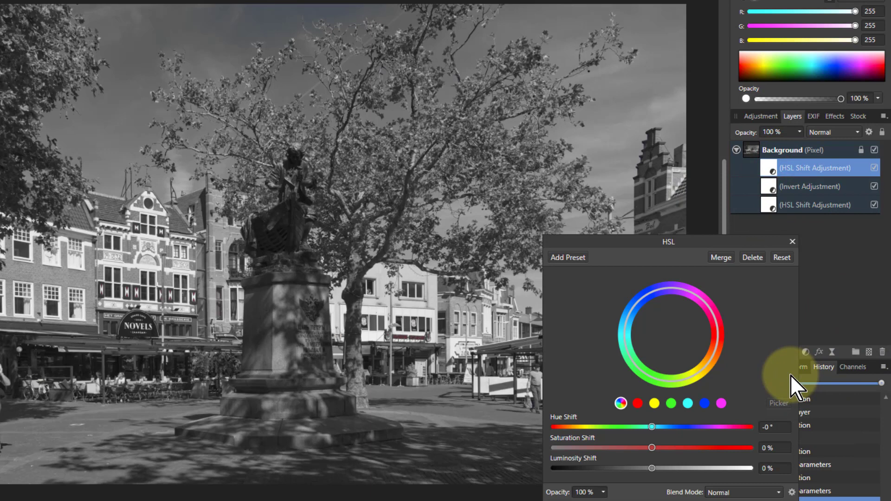
drag(652, 447, 644, 448)
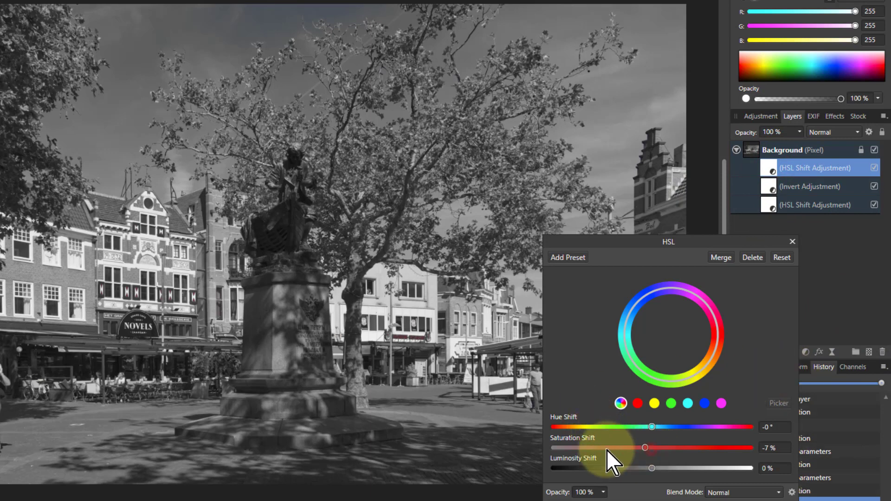
drag(645, 447, 553, 448)
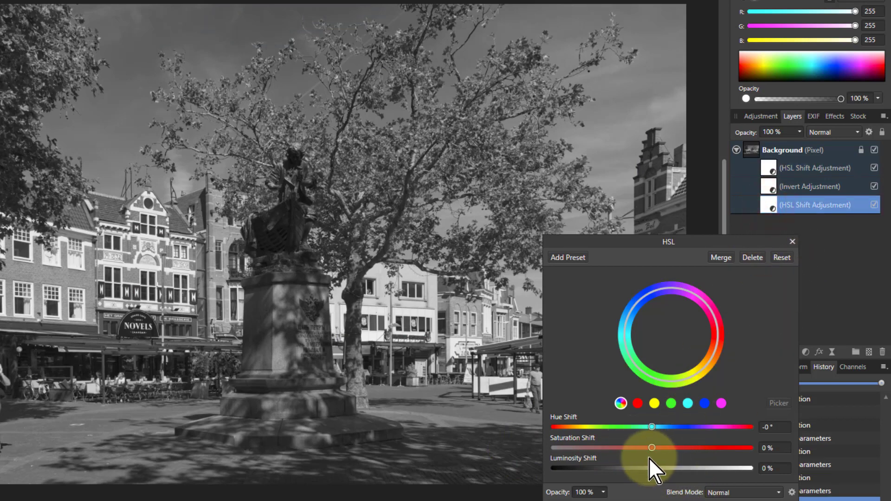
Sweep the lower HSL saturation between -100% and +100%, settling at 22%
drag(652, 447, 653, 447)
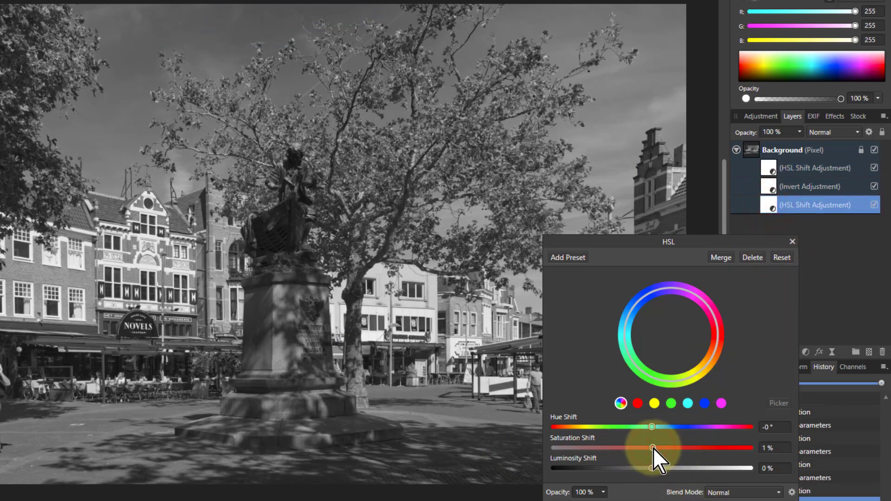
drag(651, 448, 750, 447)
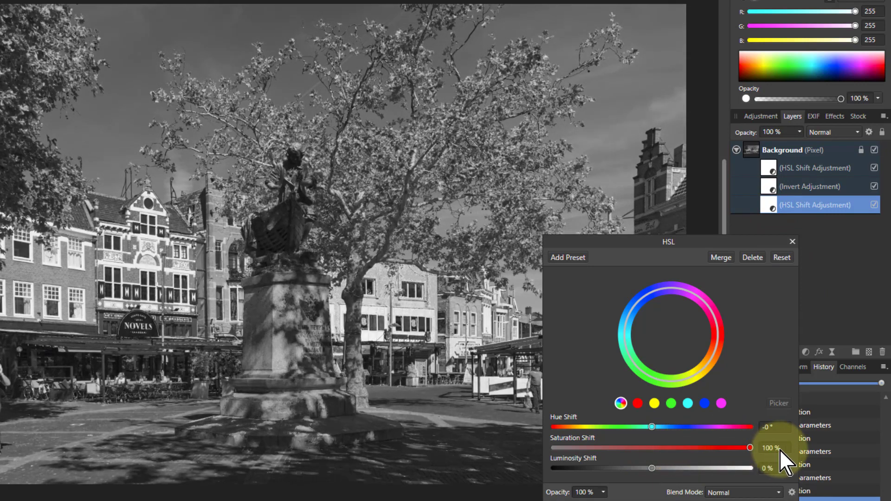
drag(749, 448, 660, 448)
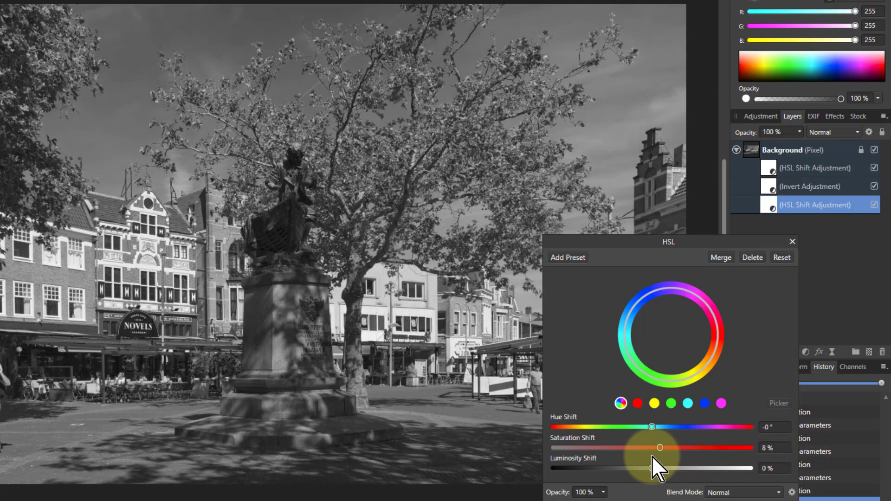
drag(660, 448, 581, 448)
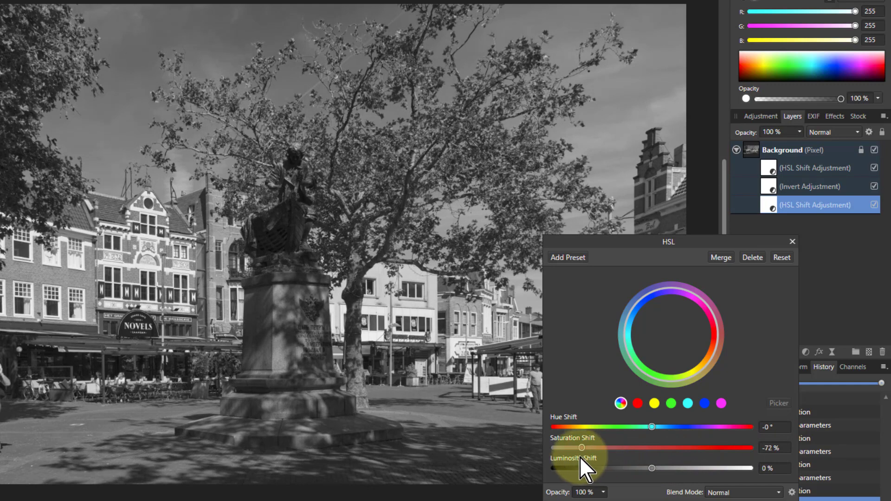
drag(581, 448, 552, 448)
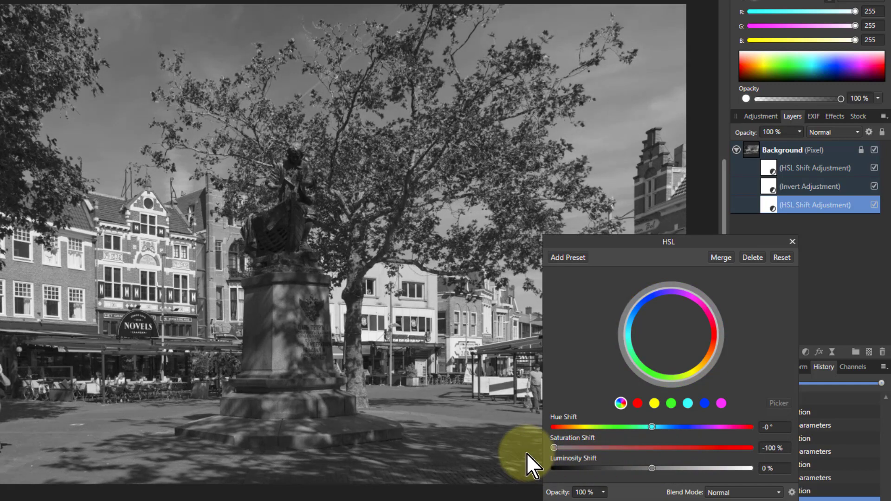
mouse_move(544, 463)
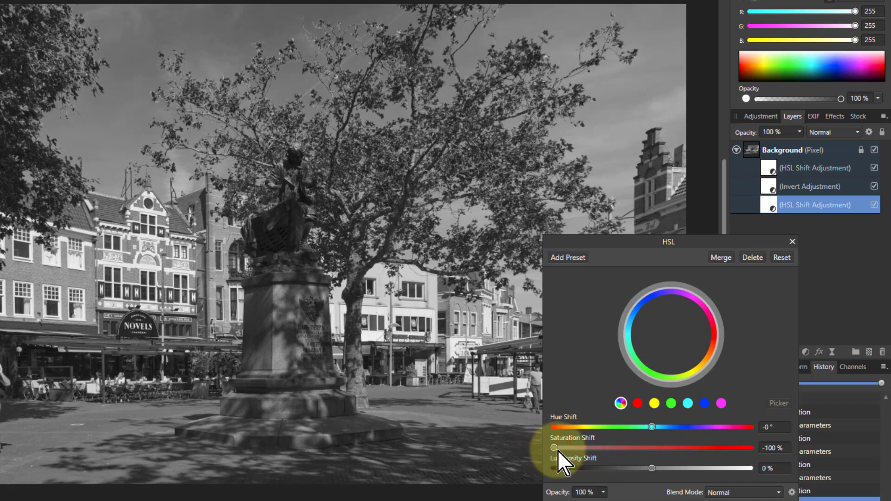
drag(554, 447, 750, 448)
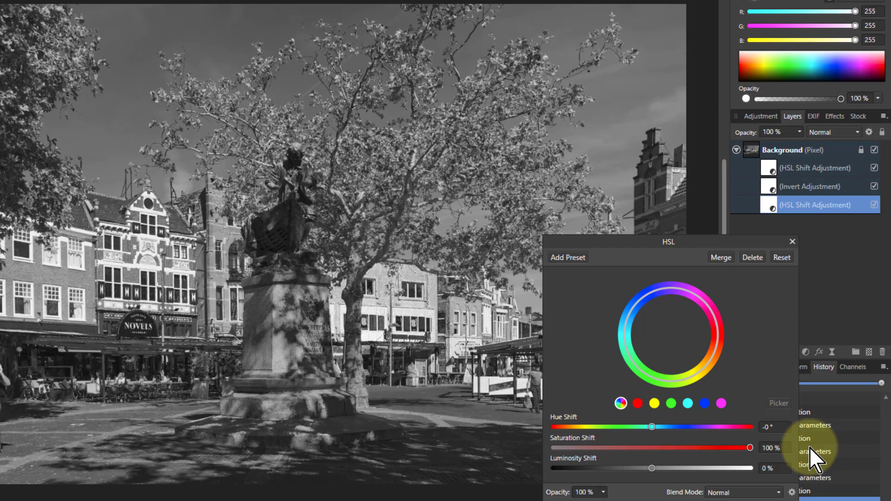
drag(749, 448, 656, 448)
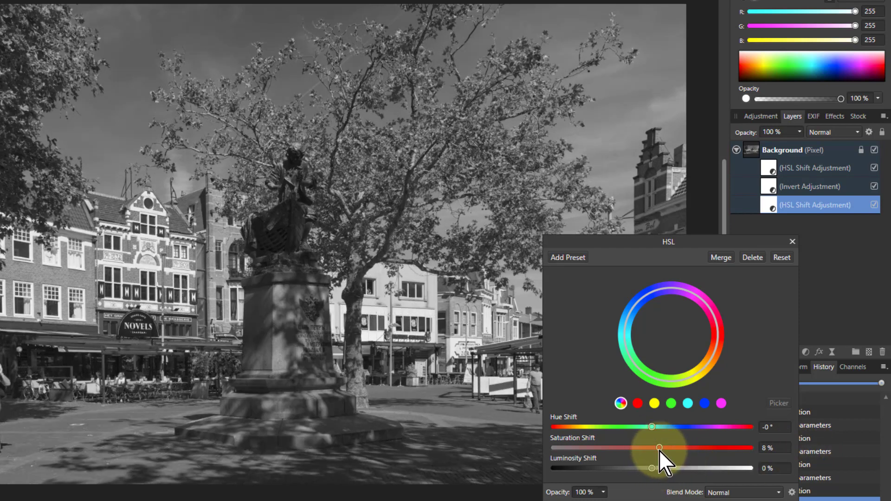
drag(652, 448, 672, 447)
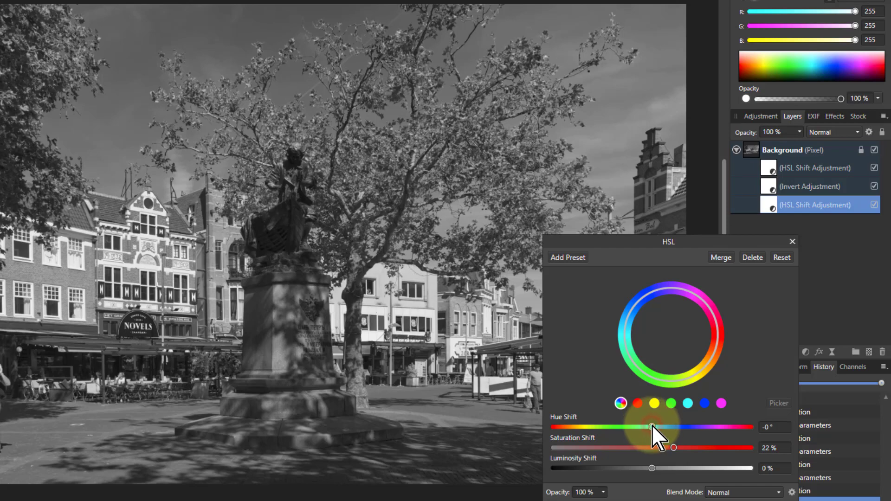
Set the lower HSL hue shift to -180° and reset saturation to 0%
drag(653, 427, 644, 426)
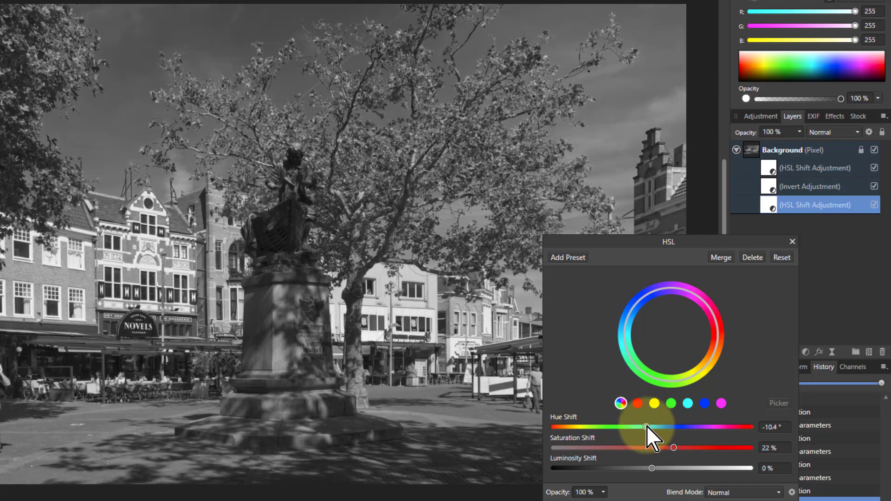
drag(642, 427, 610, 426)
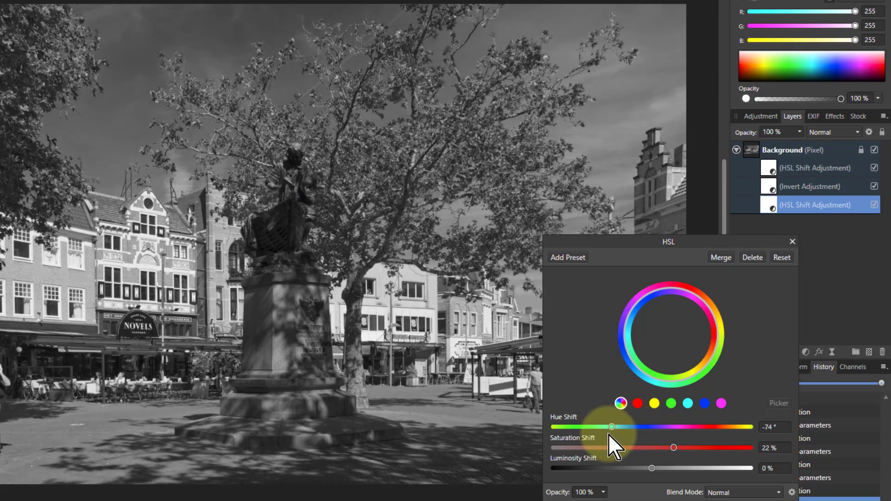
drag(611, 427, 572, 427)
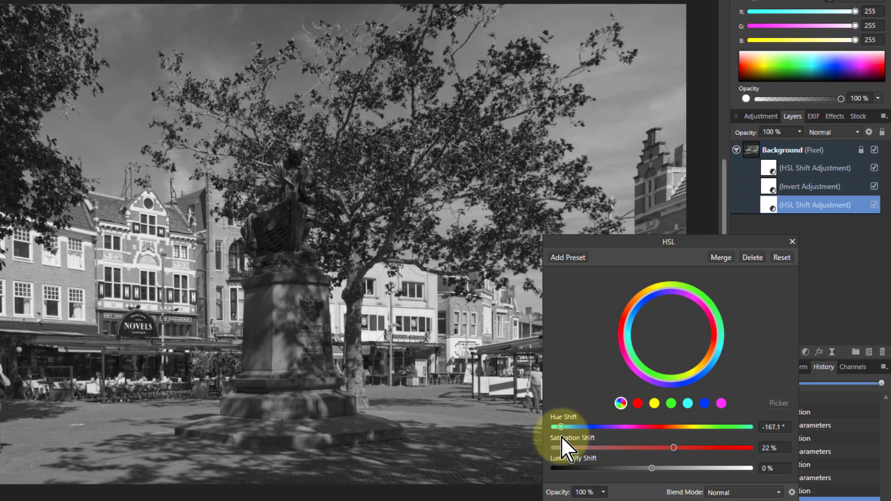
drag(557, 427, 552, 427)
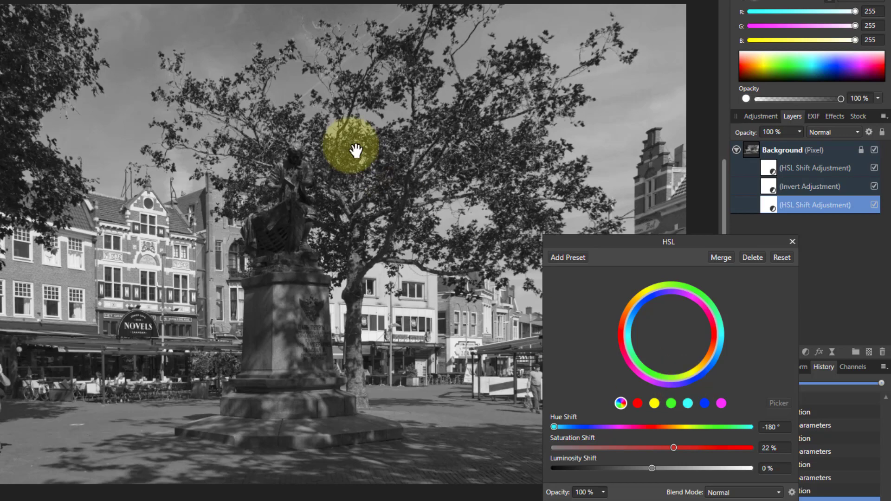
mouse_move(202, 28)
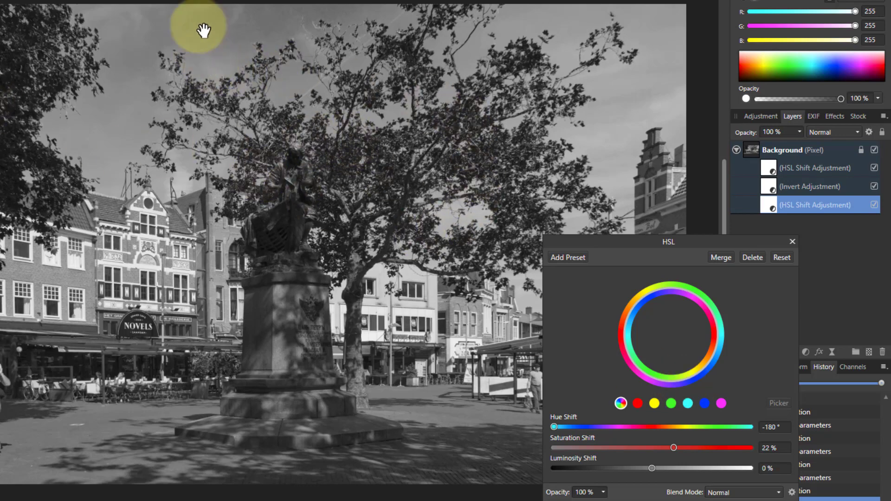
mouse_move(631, 341)
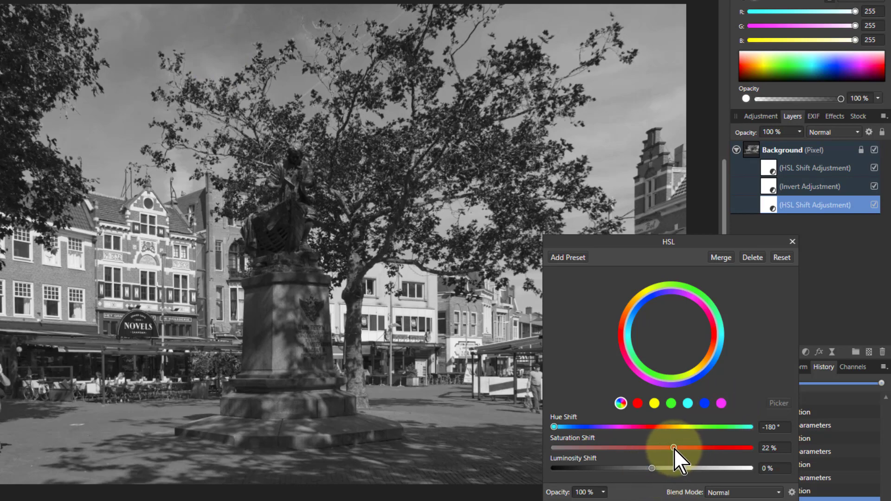
drag(673, 448, 642, 447)
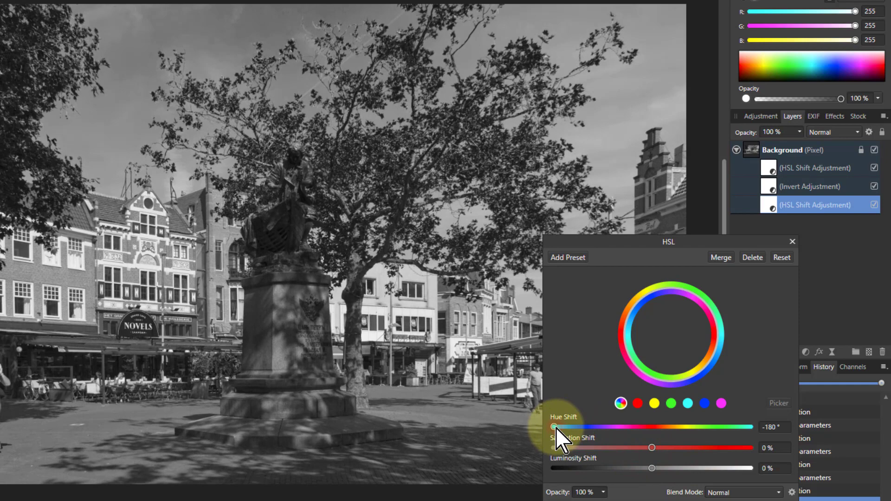
Reset the lower HSL hue to 0°, then shift luminosity to -66% and 61%
drag(551, 426, 652, 427)
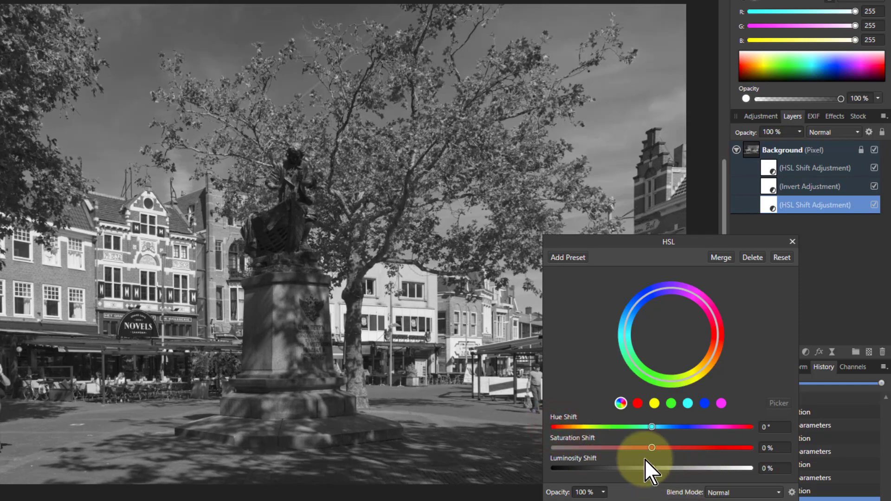
mouse_move(691, 475)
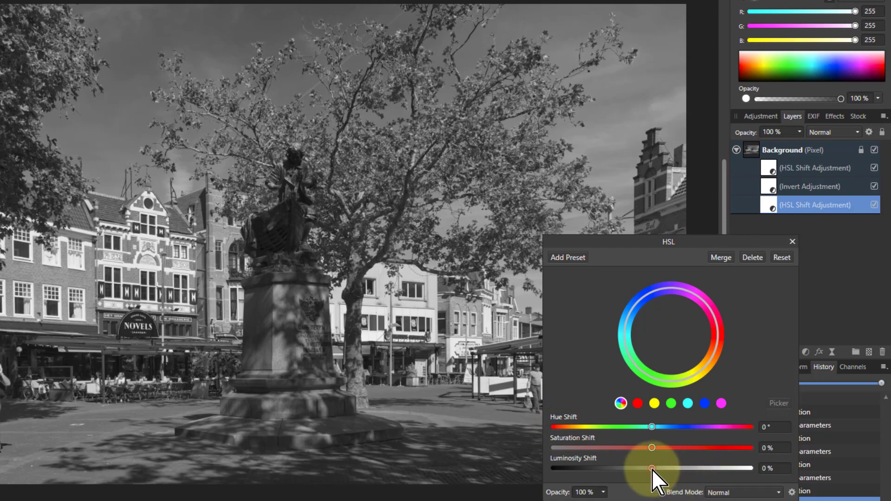
drag(652, 468, 644, 467)
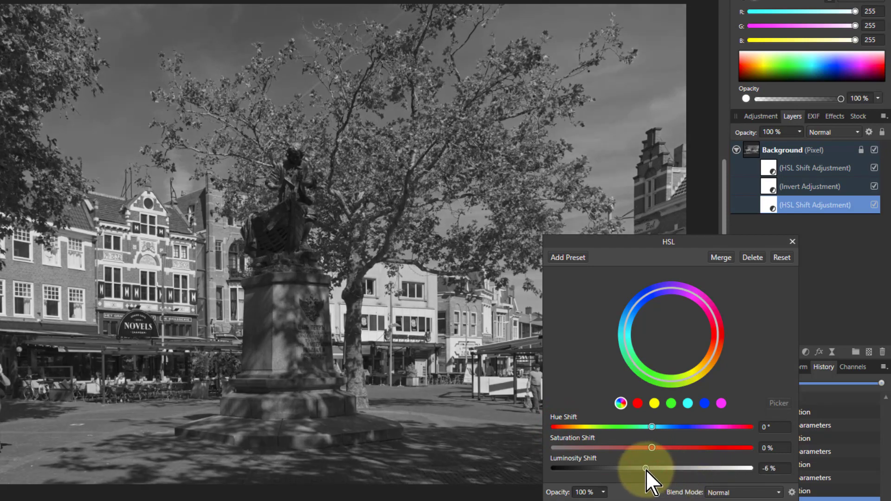
drag(652, 468, 587, 467)
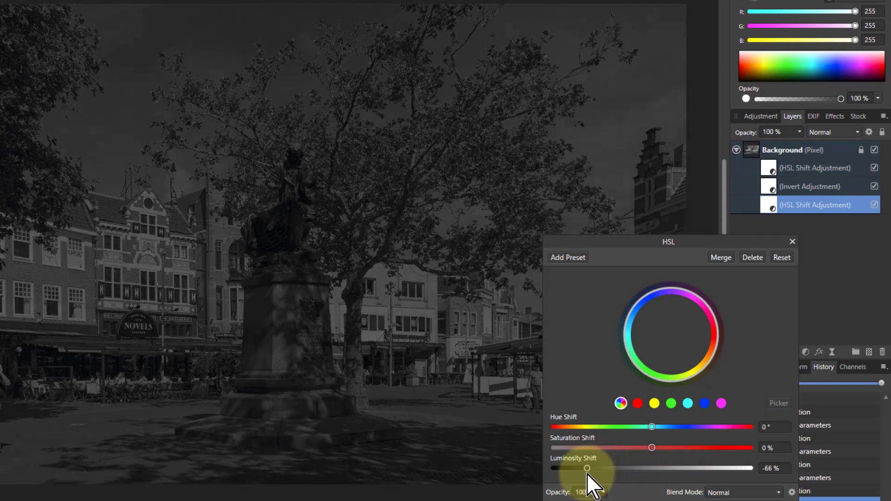
drag(588, 468, 711, 468)
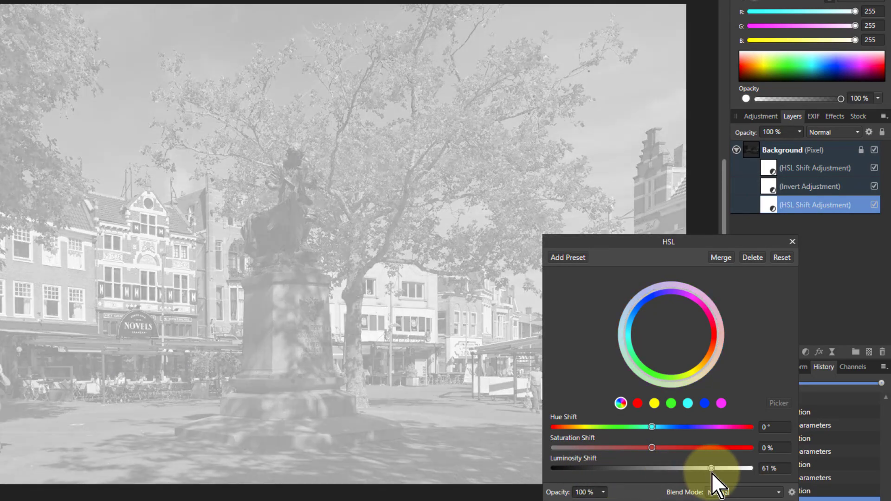